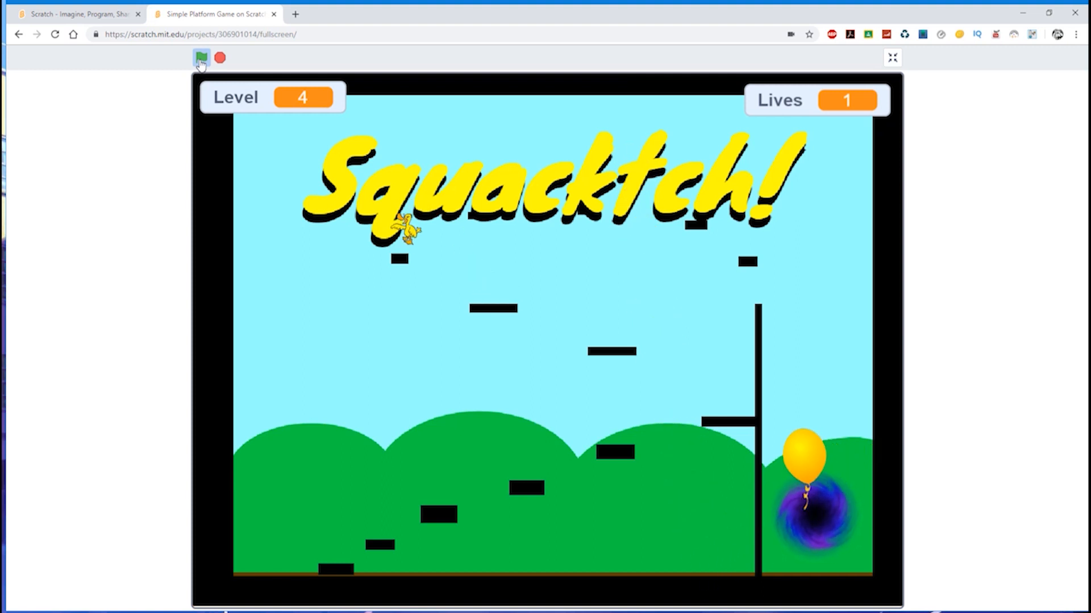
# Leave the running game for the Scratch home page and start a new blank project via Create
pyautogui.click(201, 58)
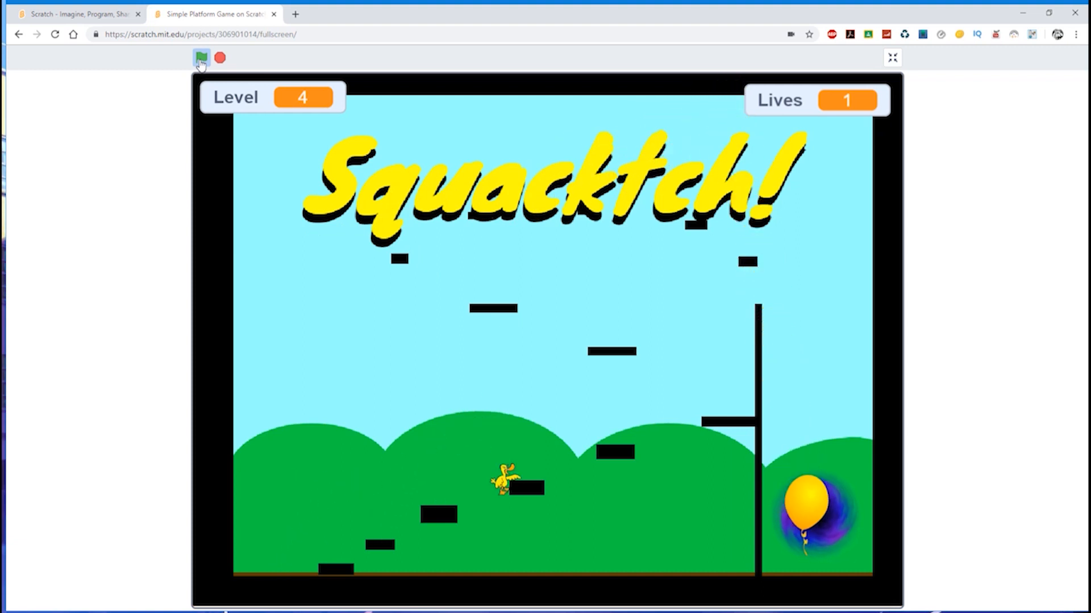
pyautogui.click(201, 58)
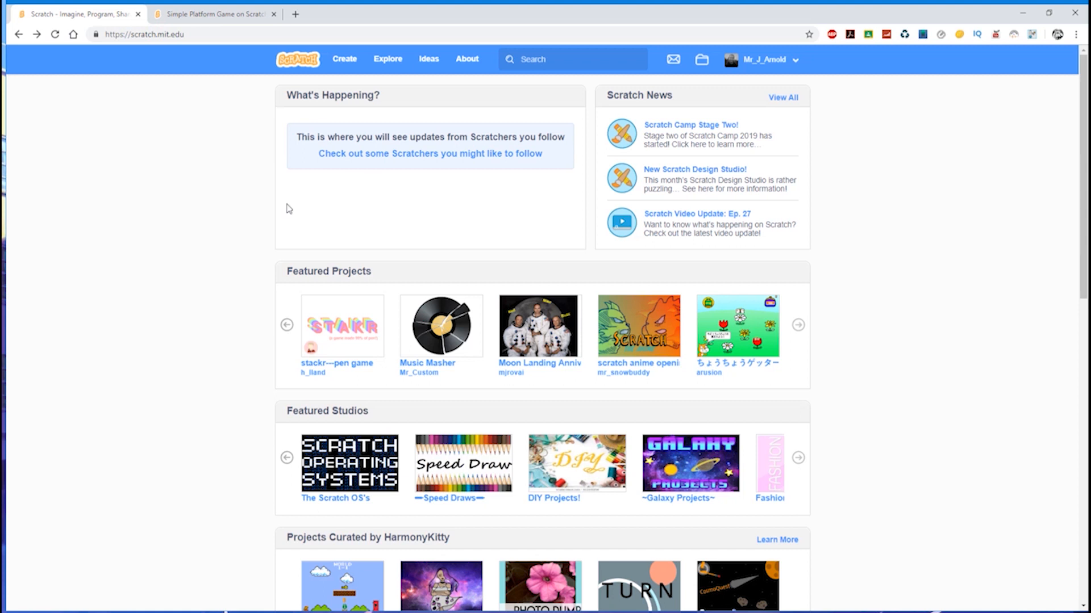
pyautogui.moveTo(200, 223)
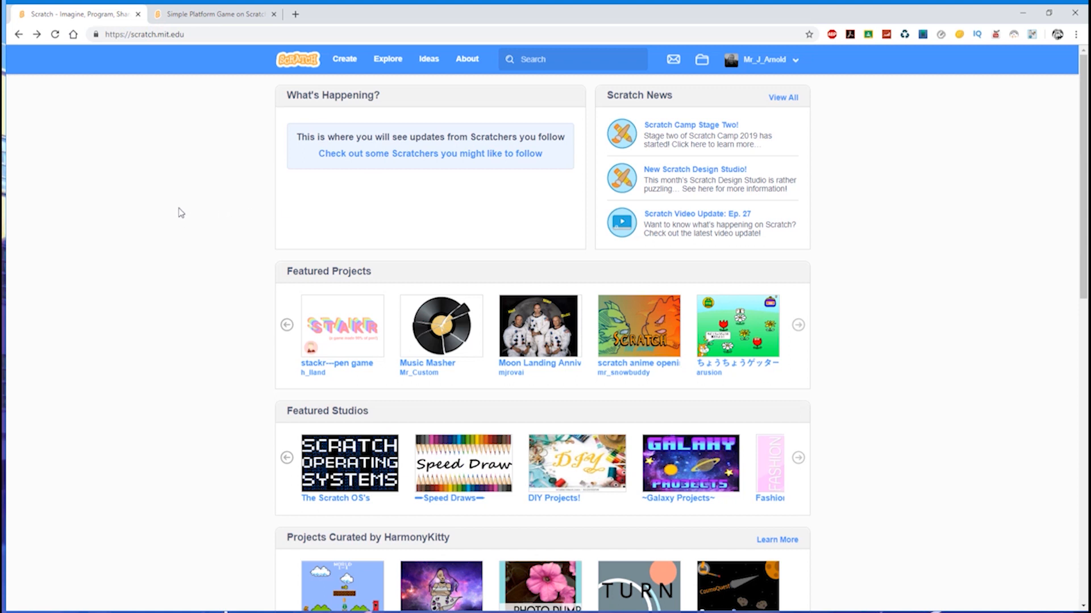
pyautogui.moveTo(358, 120)
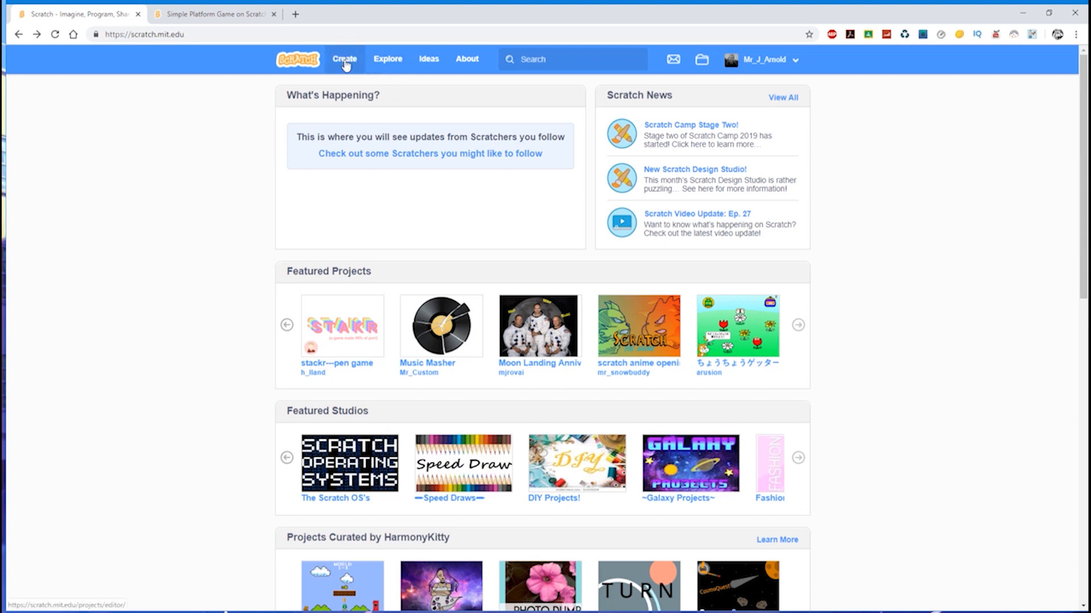
pyautogui.click(343, 59)
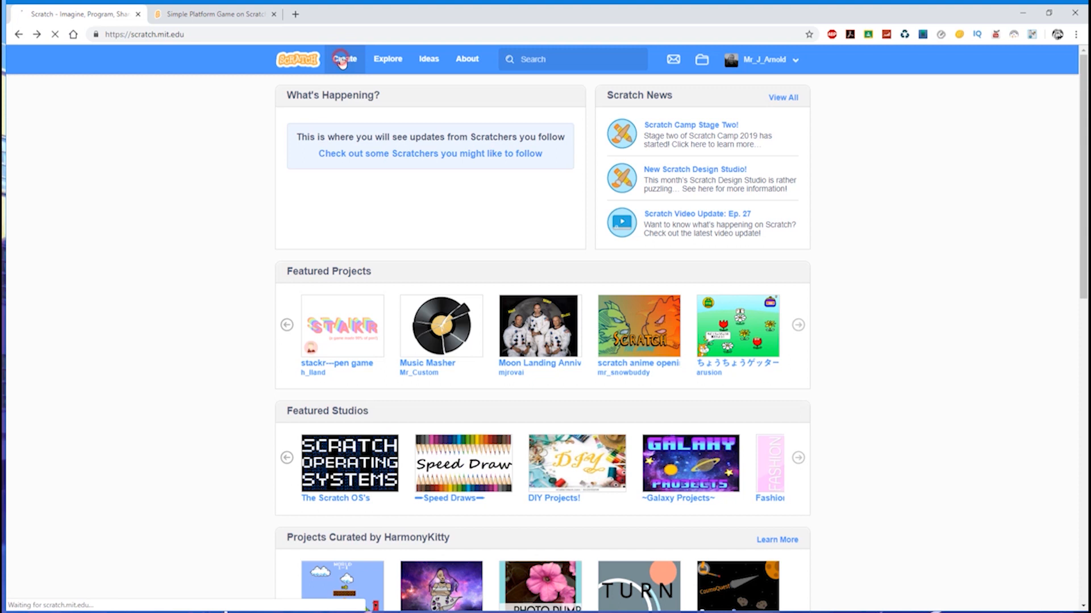
pyautogui.click(343, 58)
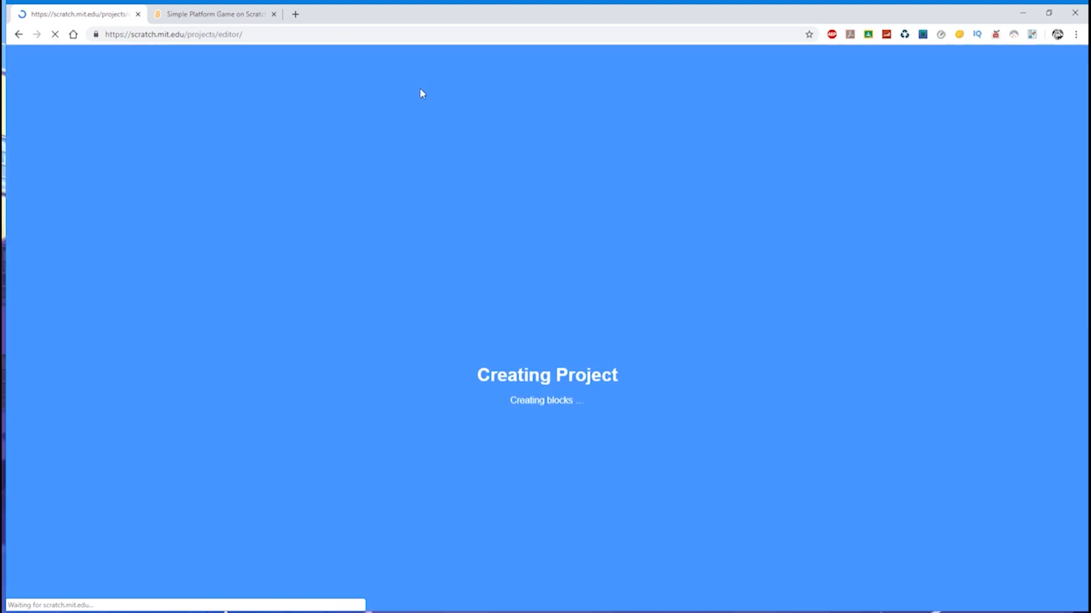